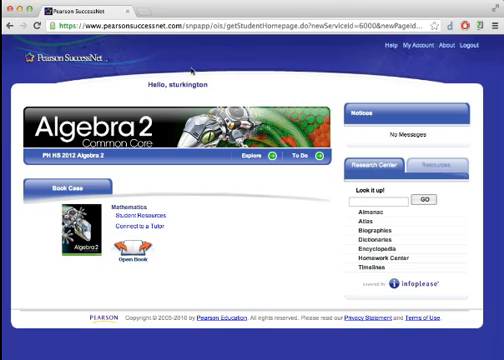
mouse_move(266, 224)
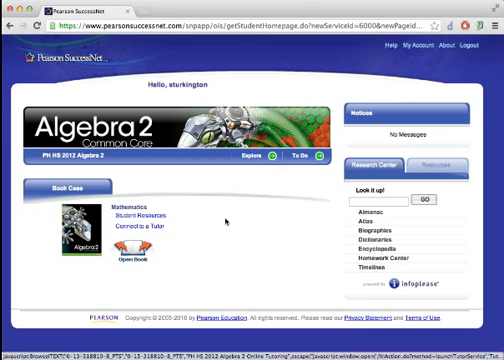
mouse_move(128, 50)
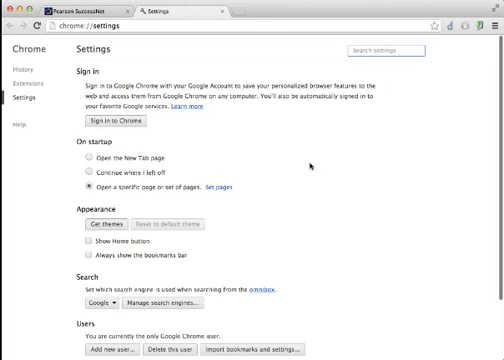
Scroll down the Chrome settings page to reach the advanced Privacy section.
scroll("down", 3)
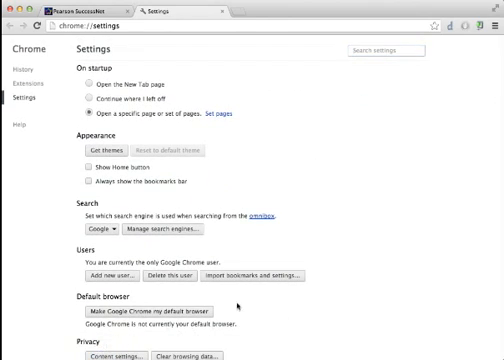
scroll("down", 3)
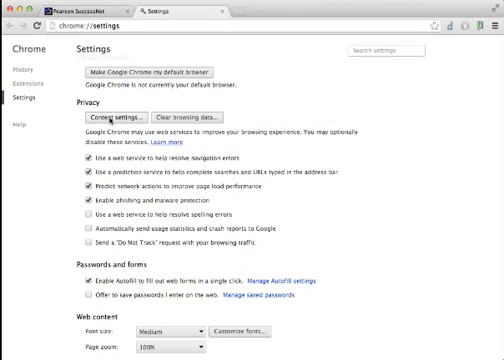
Bring up Content settings from Privacy and scroll to the Pop-ups section.
left_click(120, 124)
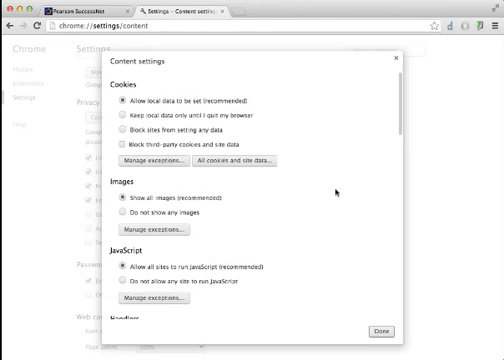
scroll("down", 3)
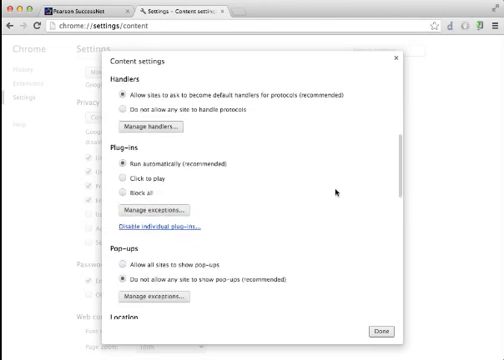
scroll("down", 3)
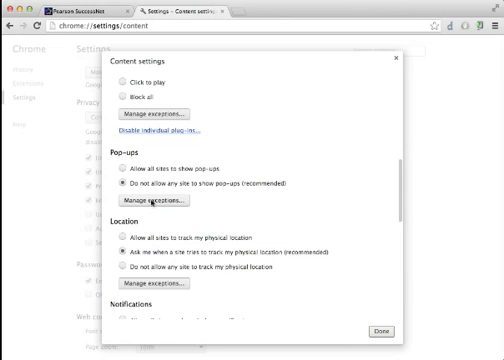
Add the Pearson SuccessNet hostname as an allowed pop-up exception and confirm with Done.
left_click(156, 198)
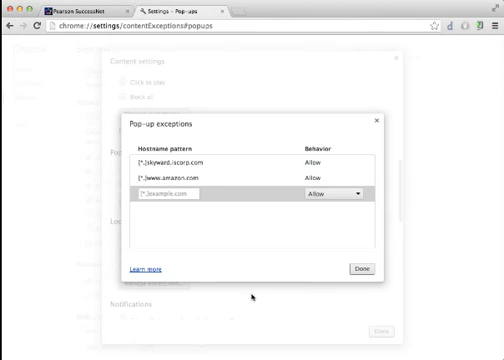
left_click(180, 192)
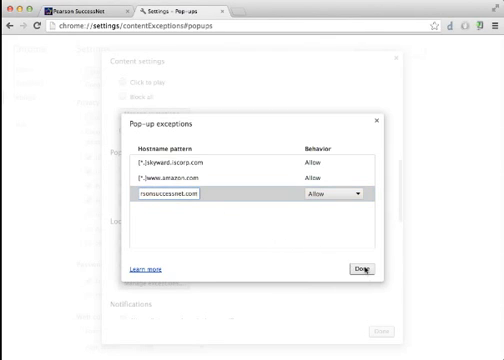
left_click(360, 268)
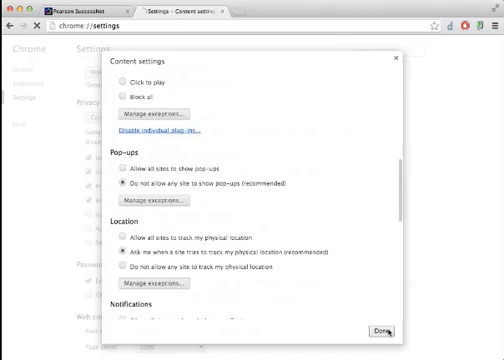